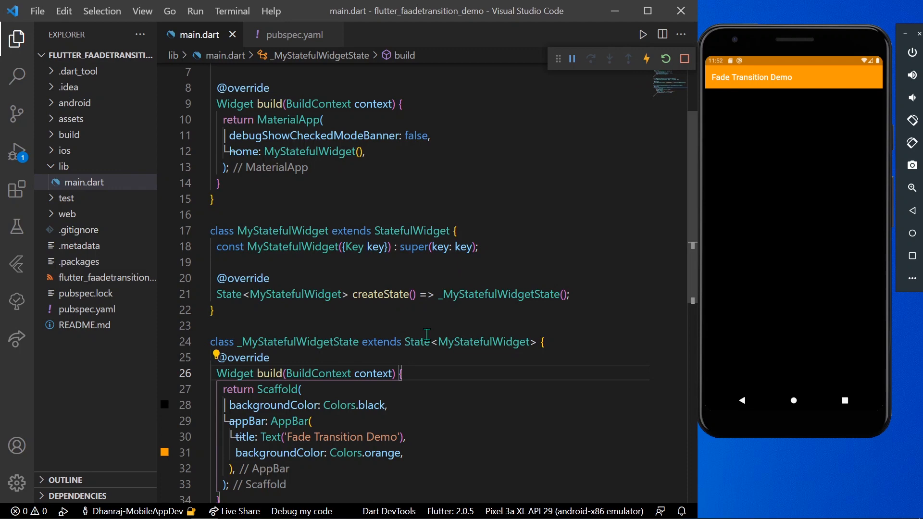
Declare 'AnimationController _controller;' and 'Animation<double> _animation;' in the state class and save.
{"action": "scroll", "scroll_direction": "down", "scroll_amount": 3}
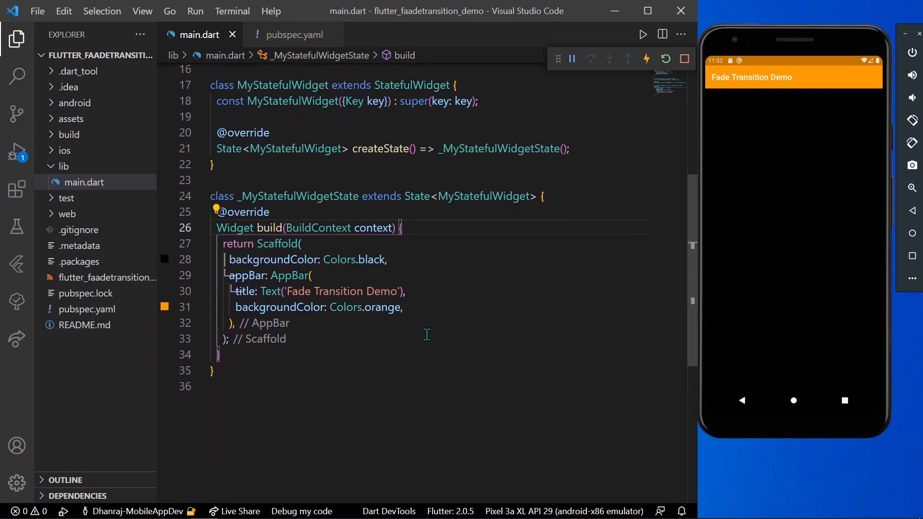
{"action": "mouse_move", "coordinate": [558, 200]}
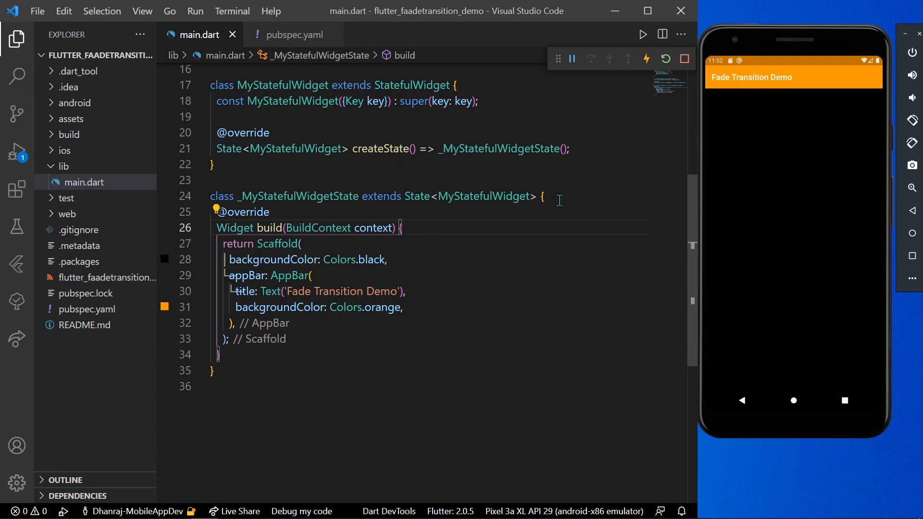
{"action": "key", "text": "Enter"}
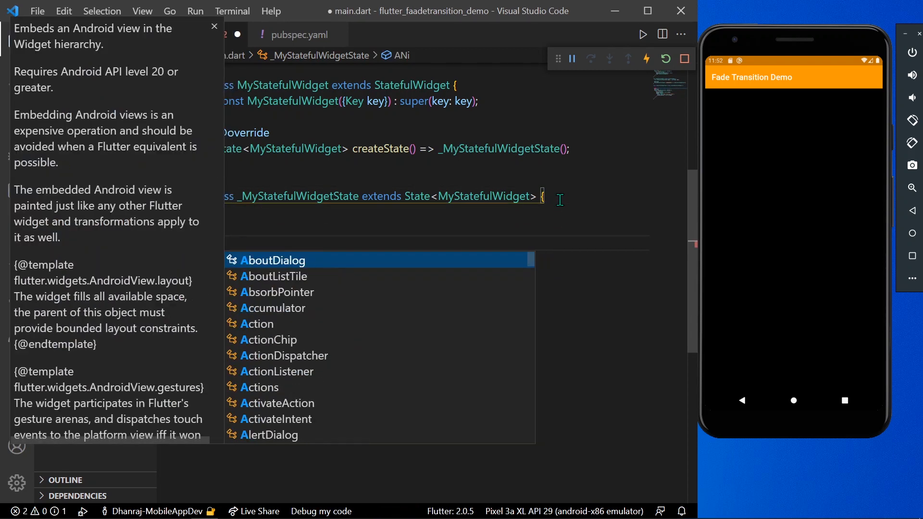
{"action": "type", "text": "AnimationController _controller;"}
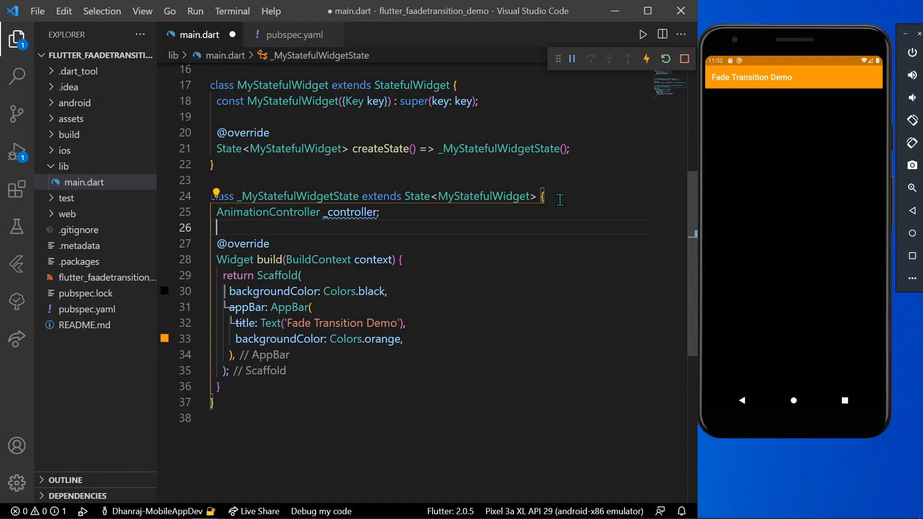
{"action": "type", "text": "Animation<>"}
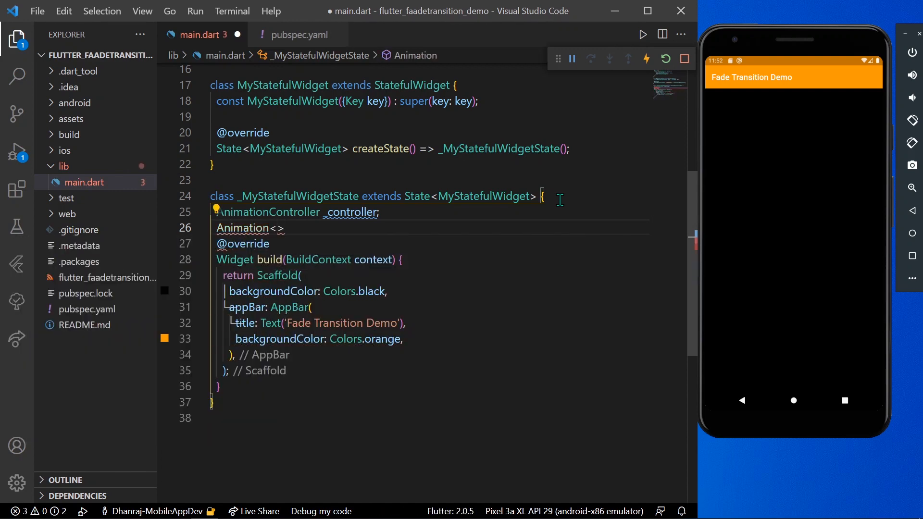
{"action": "type", "text": "double"}
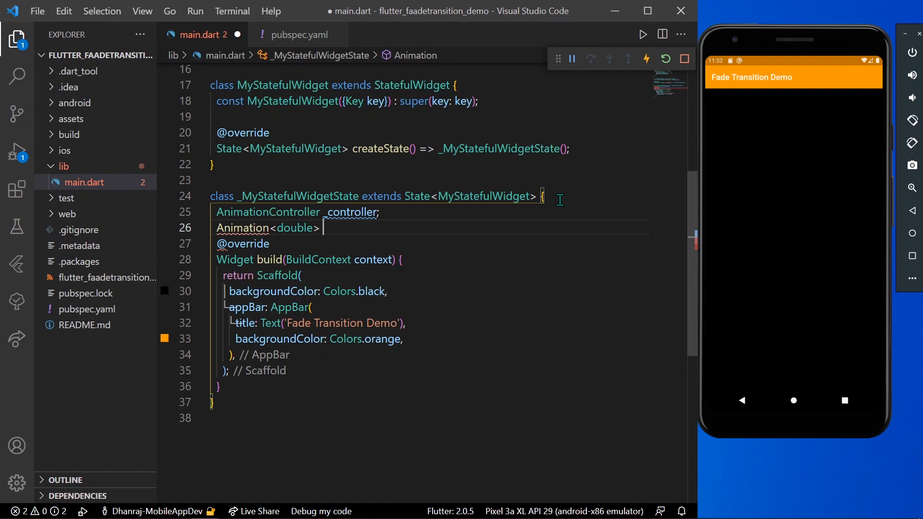
{"action": "type", "text": "_animation;"}
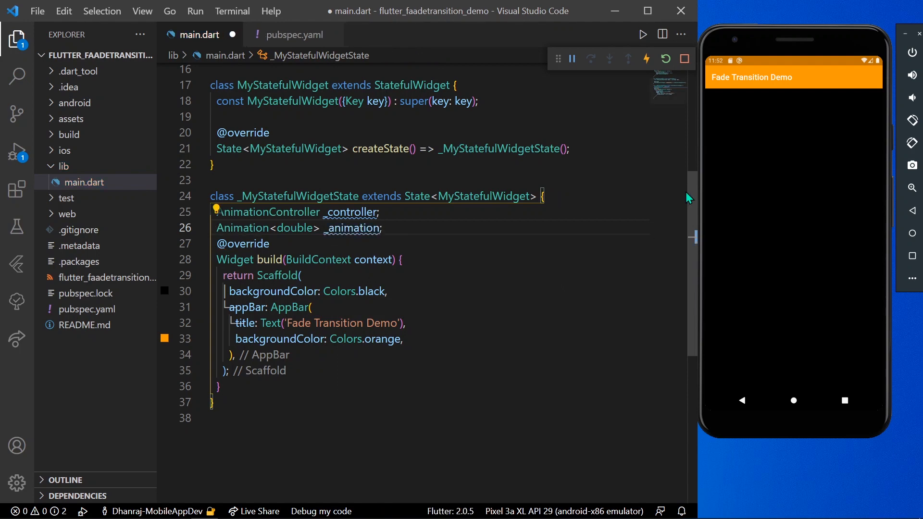
{"action": "key", "text": "ctrl+s"}
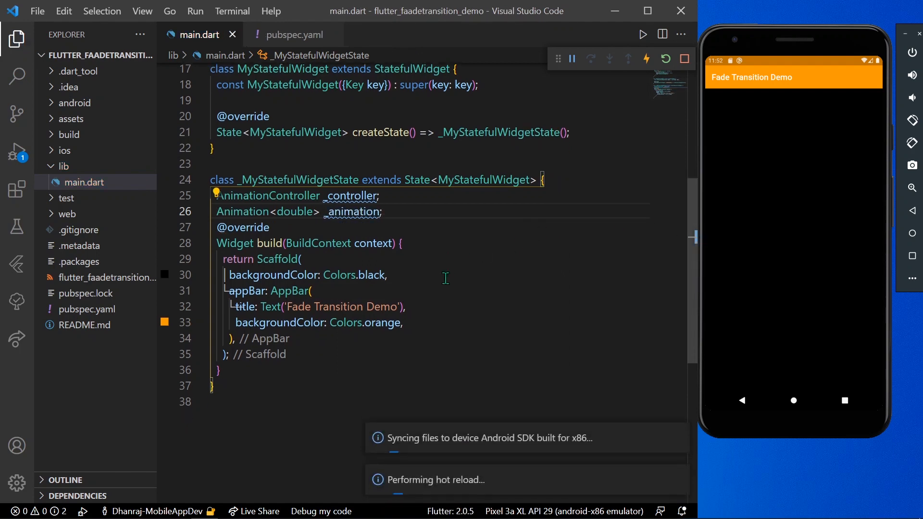
Give the Scaffold a Column body holding Image.asset('assets/image.png') and save to show it on the emulator.
{"action": "scroll", "scroll_direction": "down", "scroll_amount": 3}
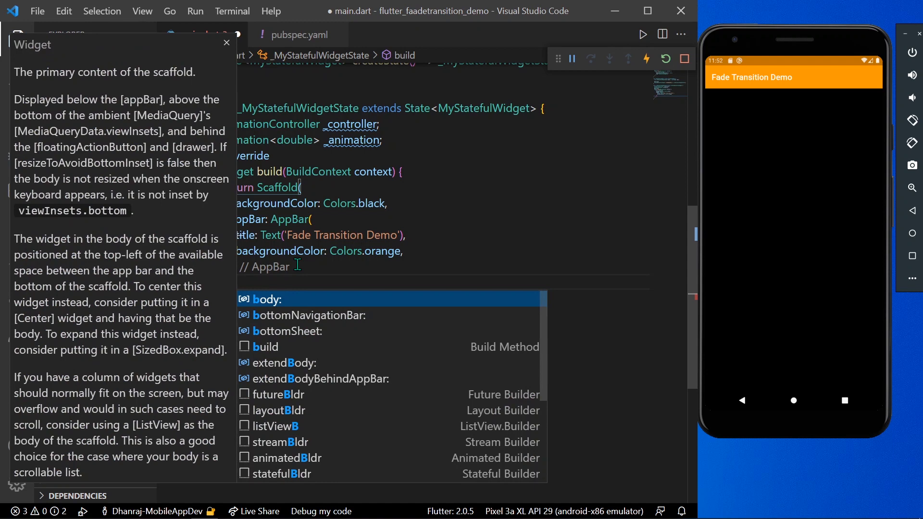
{"action": "type", "text": "Column("}
{"action": "type", "text": "children: ["}
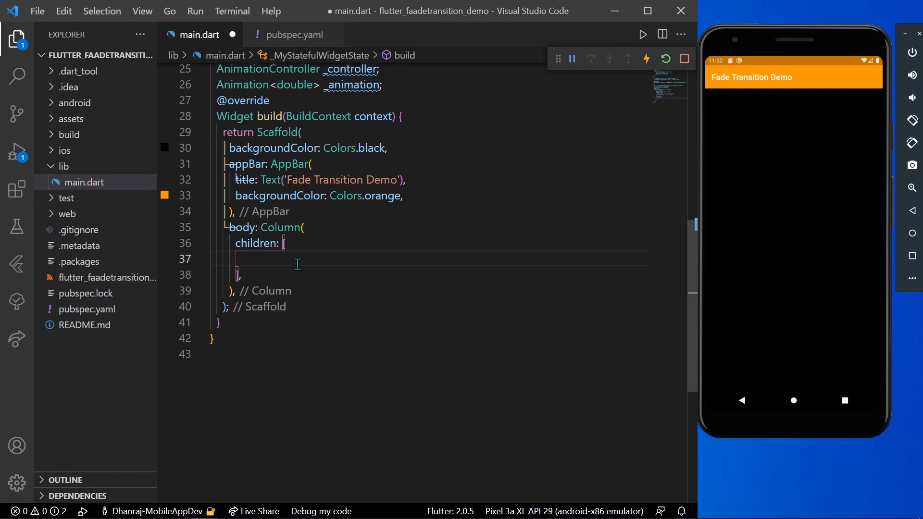
{"action": "type", "text": "Image.asset('assets/image.png"}
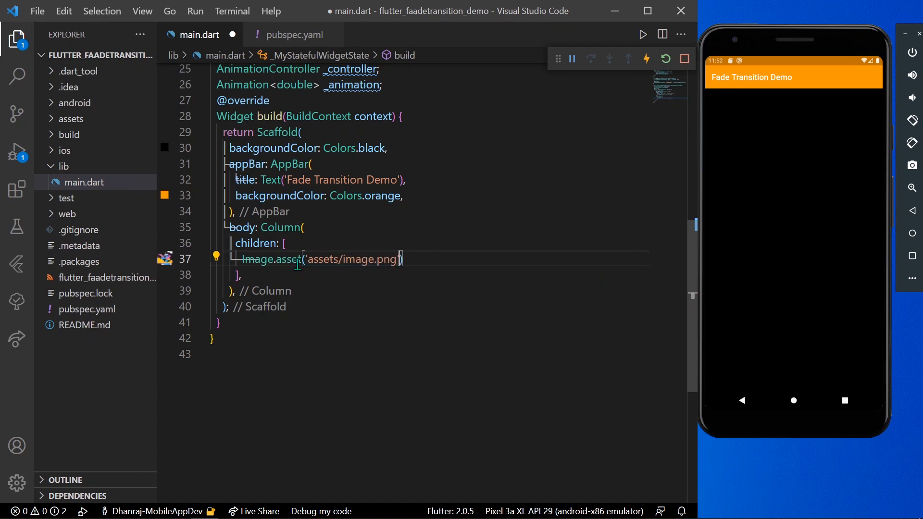
{"action": "key", "text": "ctrl+s"}
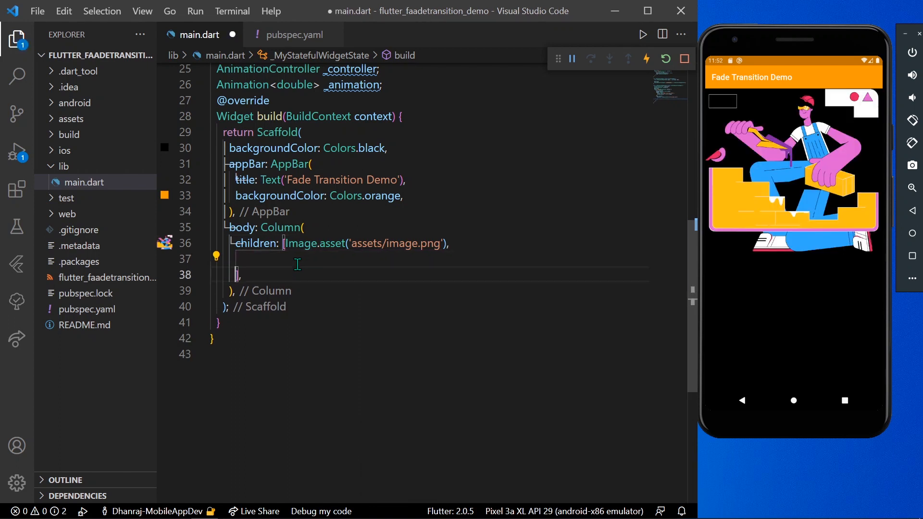
Add Container(height: 50, width: 300, color: Colors.white) after the image and centre the Column's main axis.
{"action": "type", "text": "C"}
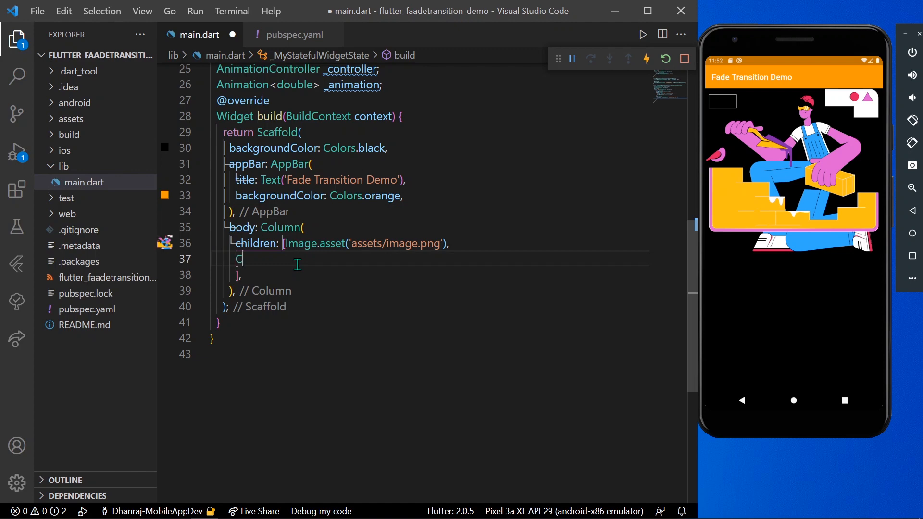
{"action": "type", "text": "ontainer("}
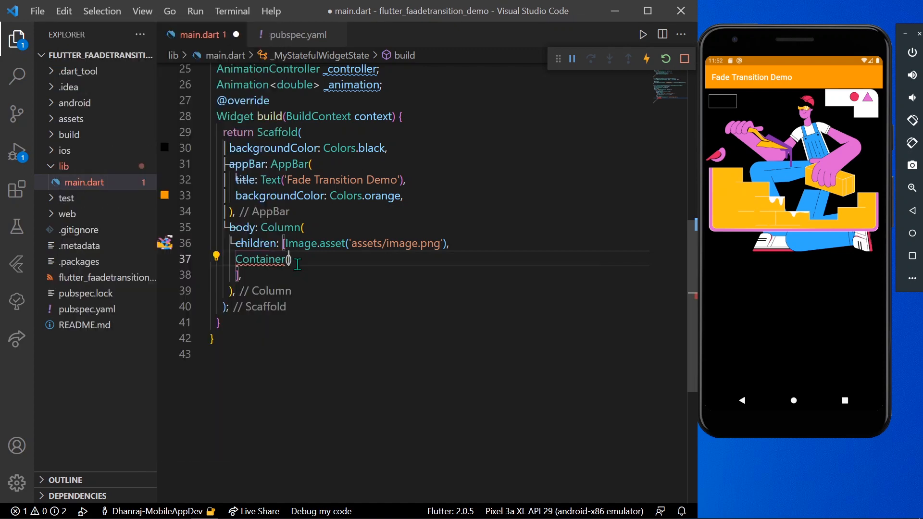
{"action": "key", "text": "Enter"}
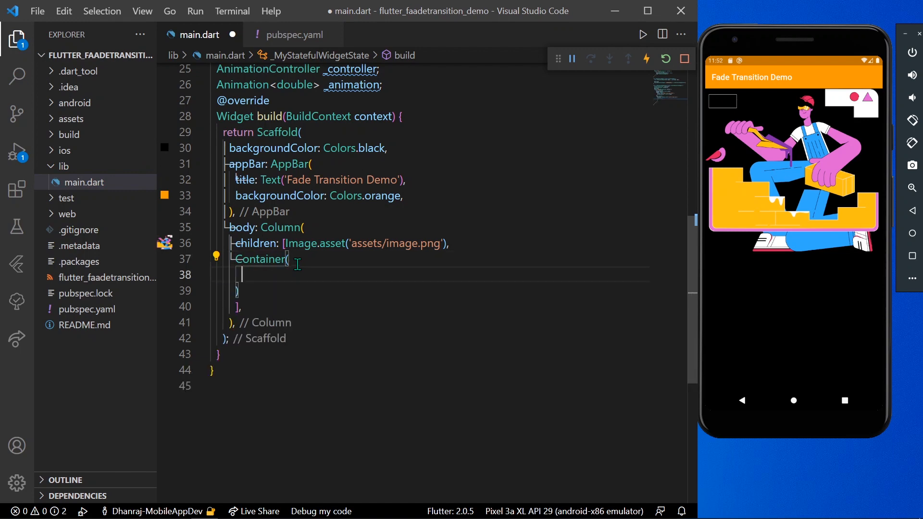
{"action": "type", "text": "height: 50,"}
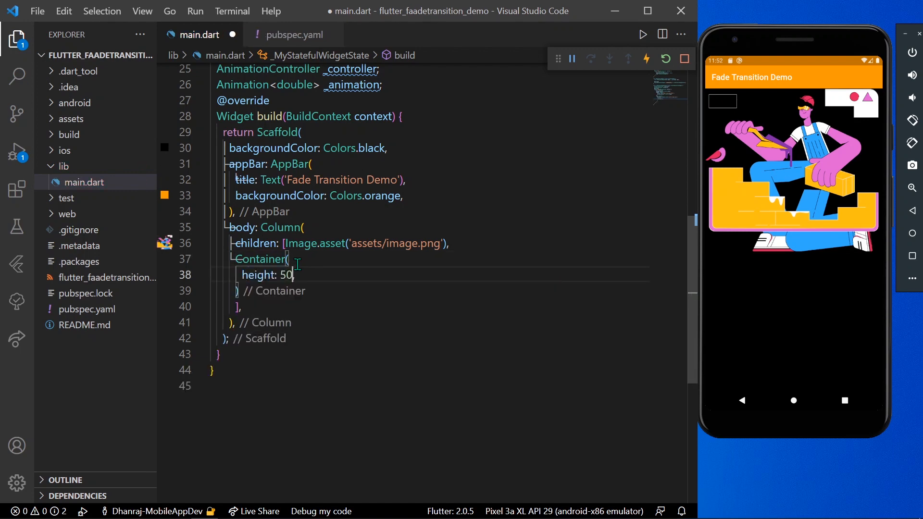
{"action": "type", "text": "w"}
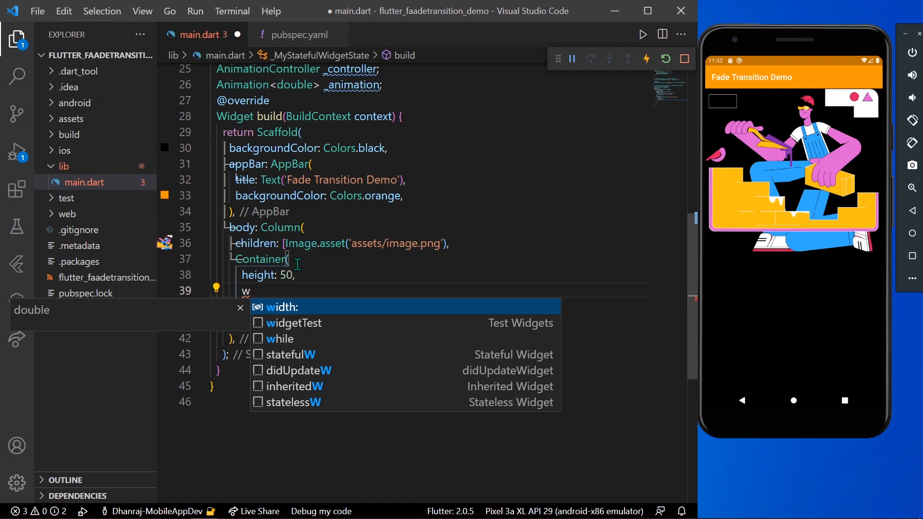
{"action": "type", "text": "width: 300,"}
{"action": "type", "text": "c"}
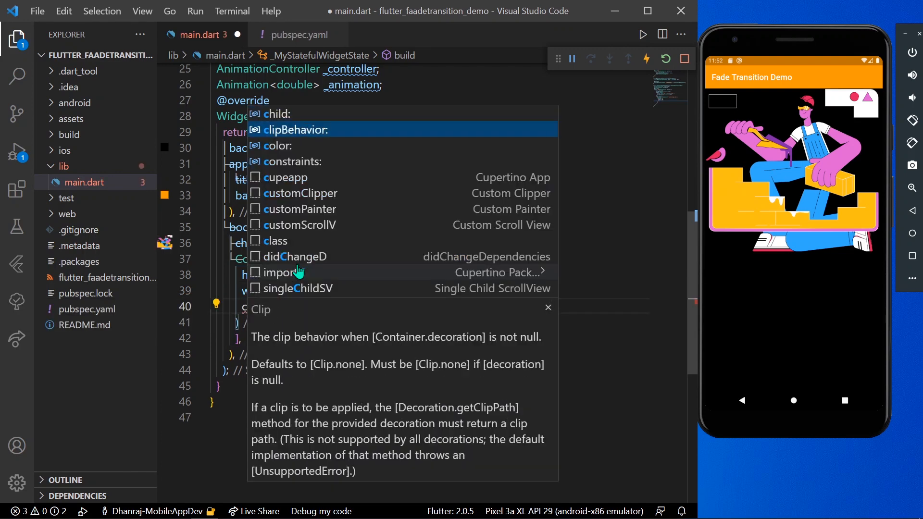
{"action": "type", "text": "Colors.white,"}
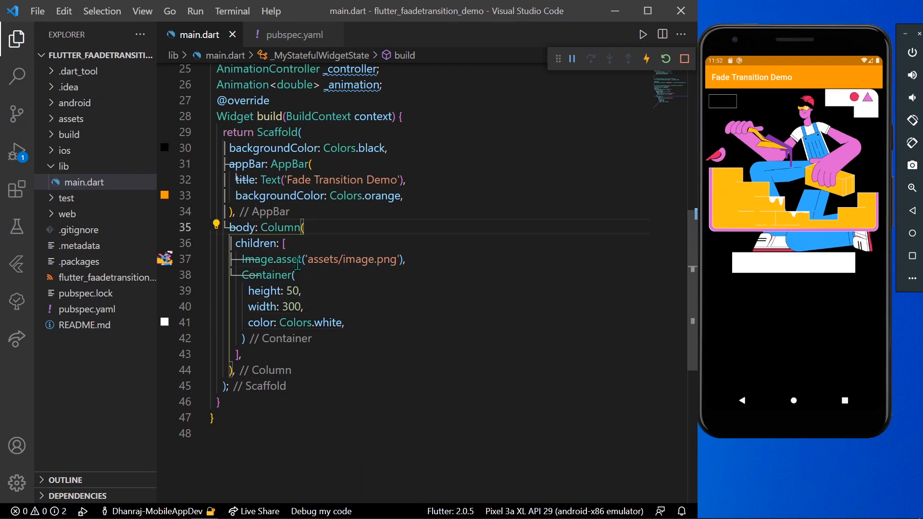
{"action": "type", "text": "ma"}
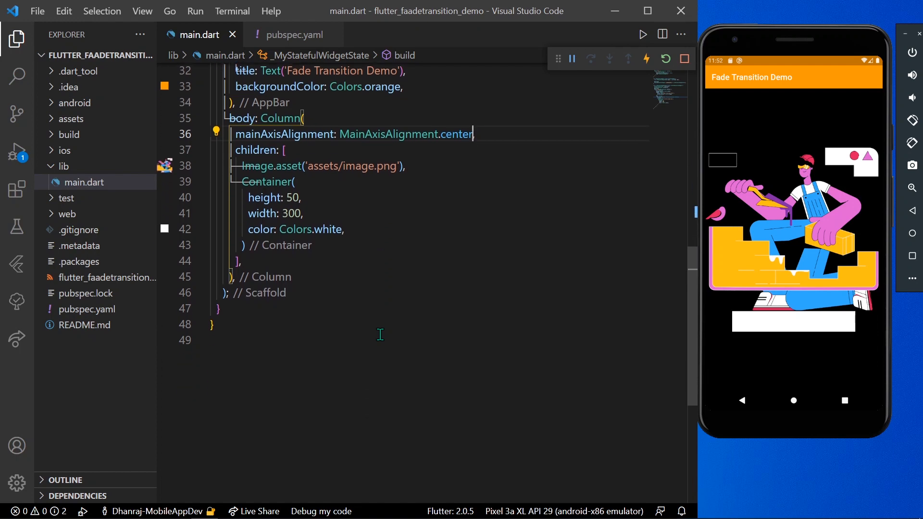
Wrap Image.asset in FadeTransition with an empty opacity argument, leaving a blank line after _animation.
{"action": "scroll", "scroll_direction": "up", "scroll_amount": 3}
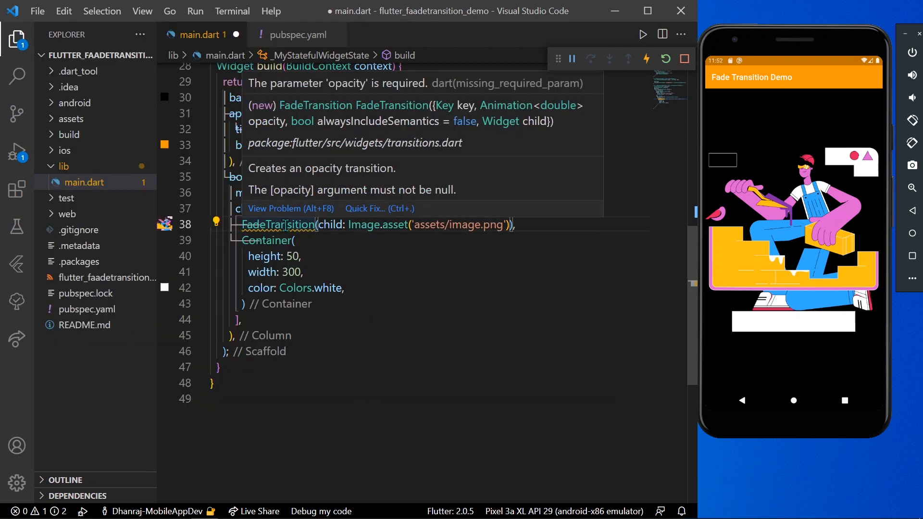
{"action": "mouse_move", "coordinate": [410, 90]}
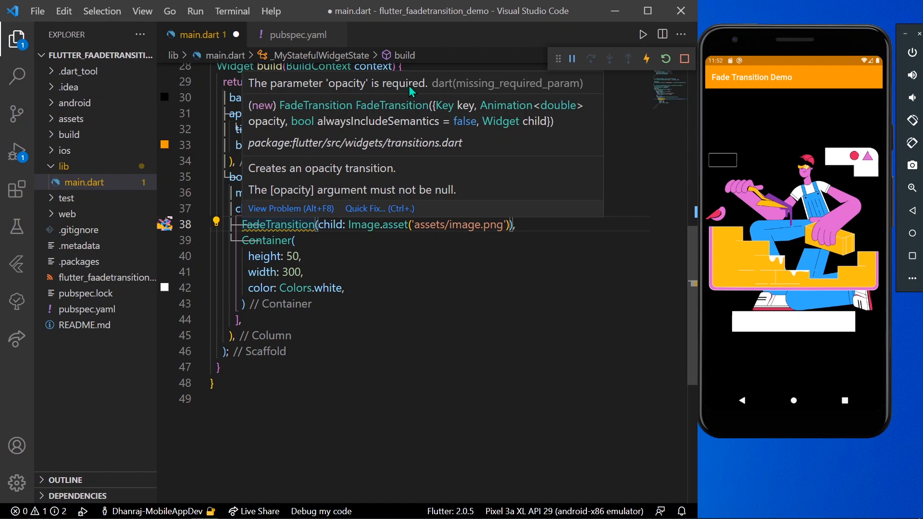
{"action": "mouse_move", "coordinate": [502, 124]}
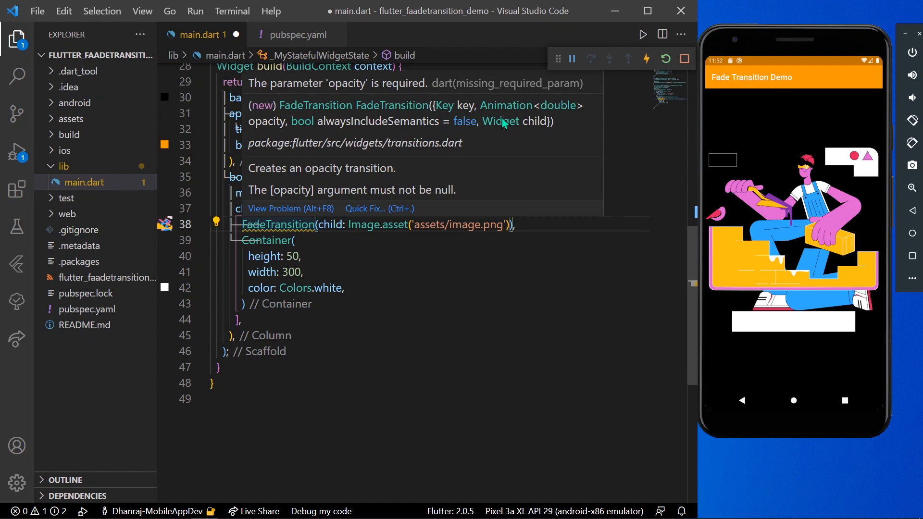
{"action": "mouse_move", "coordinate": [502, 175]}
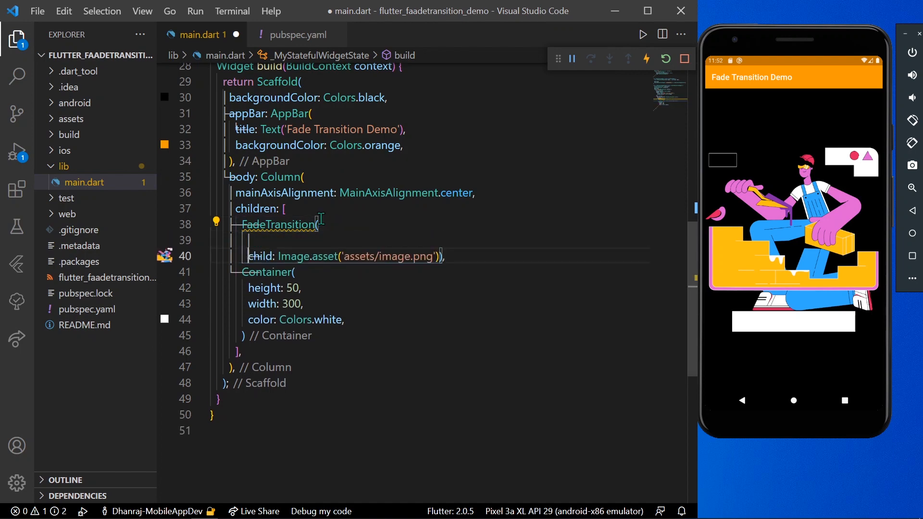
{"action": "type", "text": "opacity: ,"}
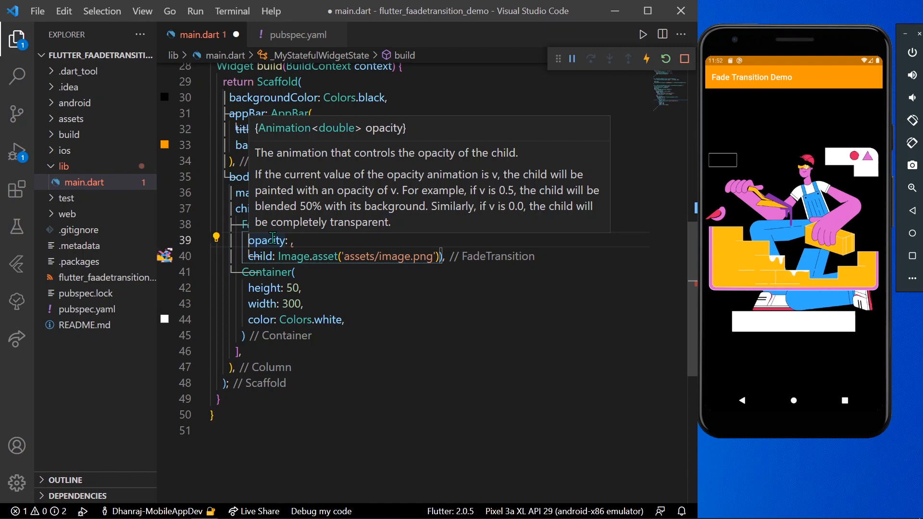
{"action": "mouse_move", "coordinate": [458, 169]}
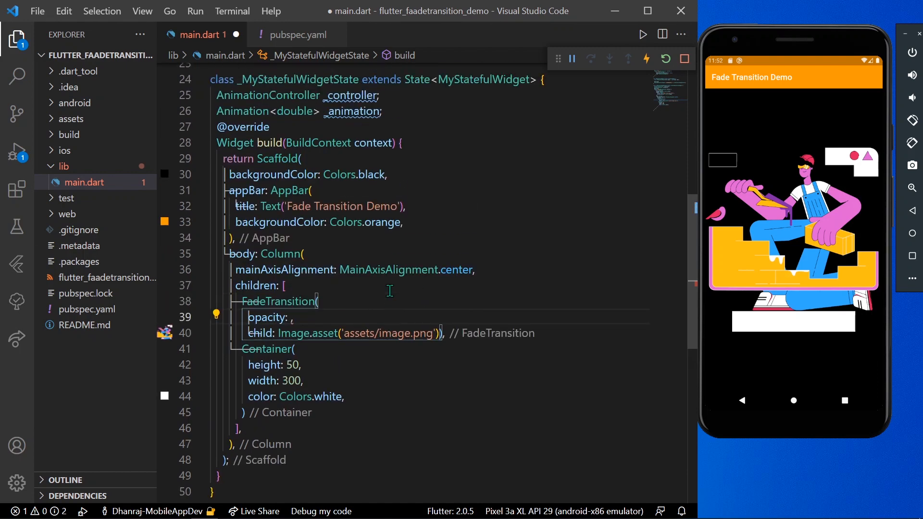
{"action": "scroll", "scroll_direction": "up", "scroll_amount": 3}
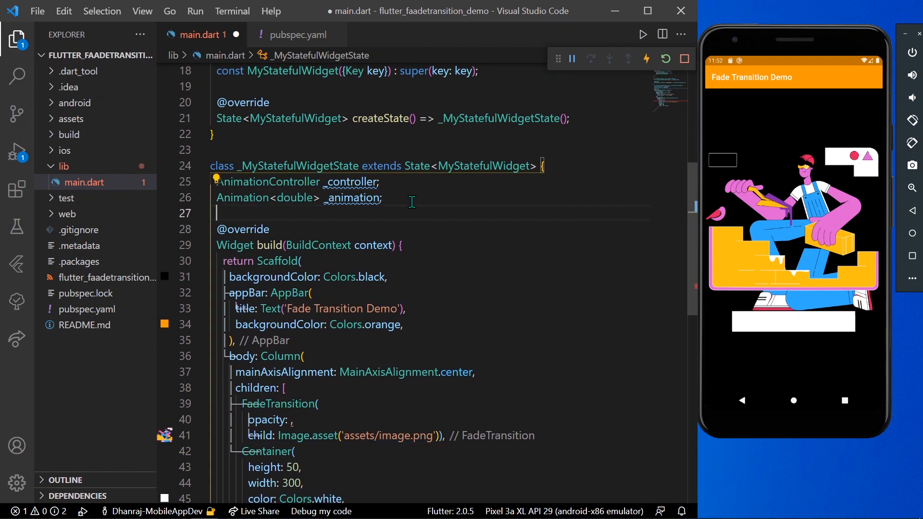
Add initState creating _controller as AnimationController(vsync: this), mixing in TickerProviderStateMixin.
{"action": "type", "text": "initState() {"}
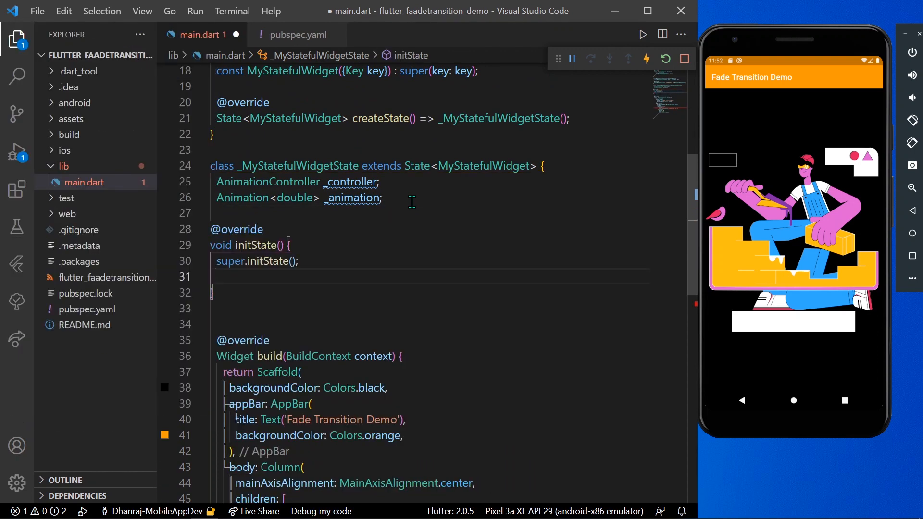
{"action": "type", "text": "_controller = An"}
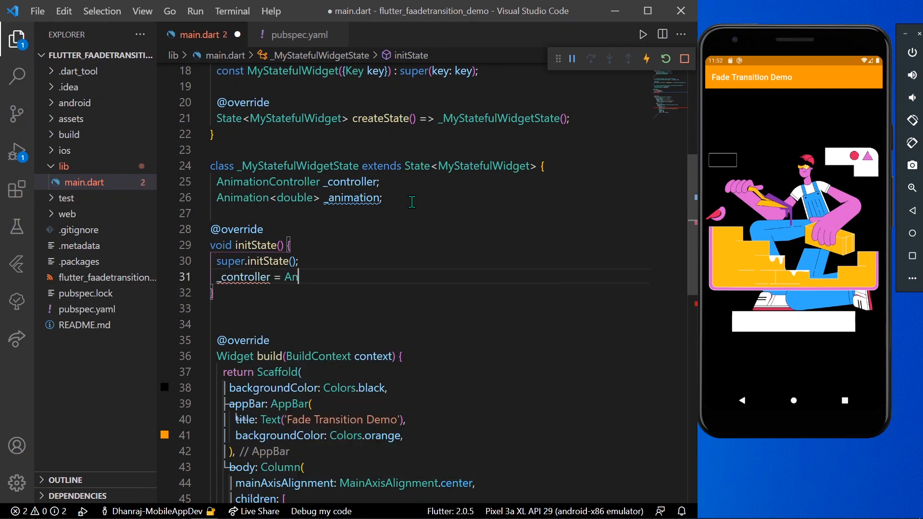
{"action": "type", "text": "imationController(vsync: this);"}
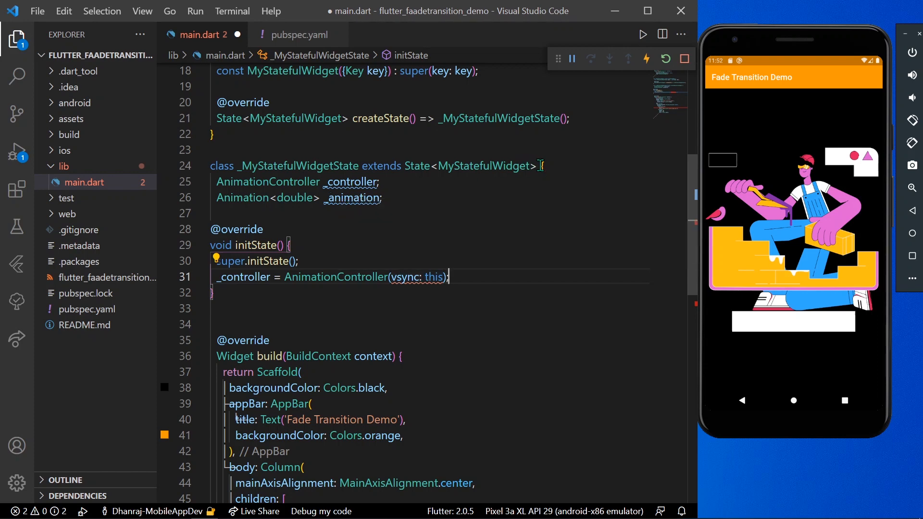
{"action": "type", "text": "wi"}
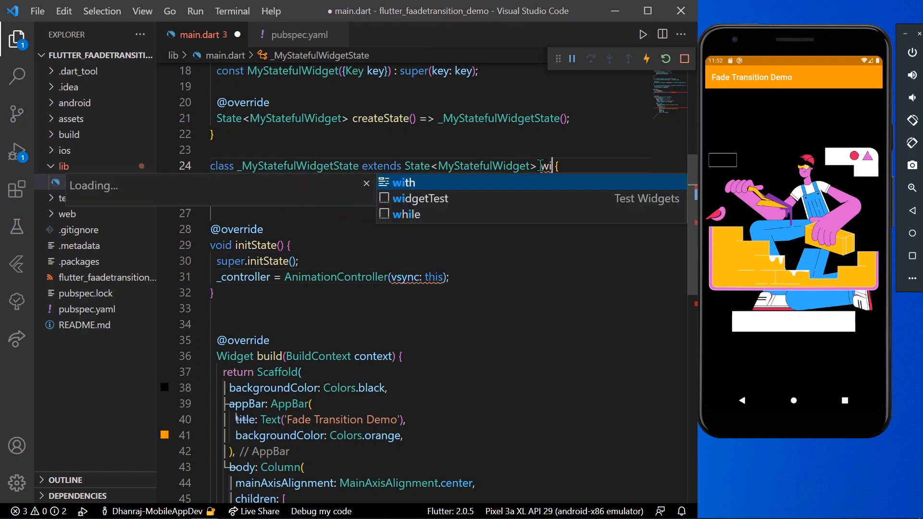
{"action": "type", "text": "TickerProviderSt"}
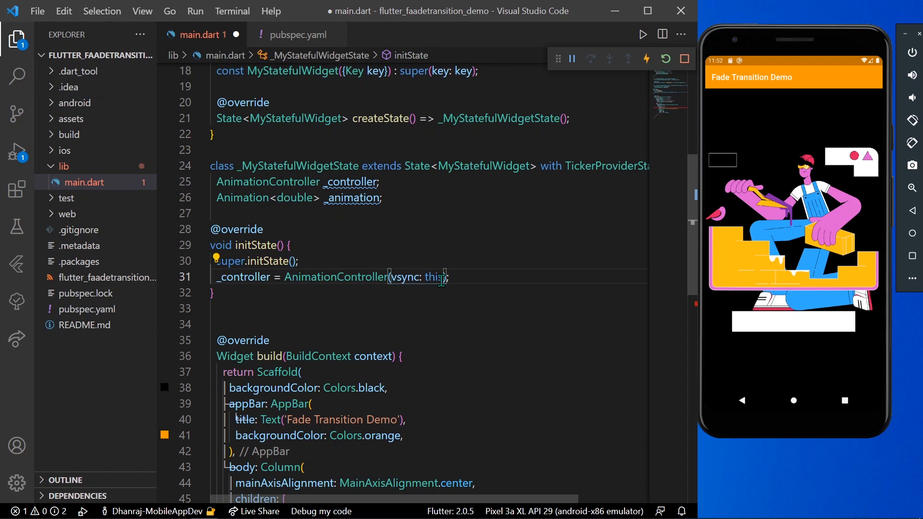
Give the AnimationController a duration of Duration(seconds: 3).
{"action": "type", "text": ", duration: D"}
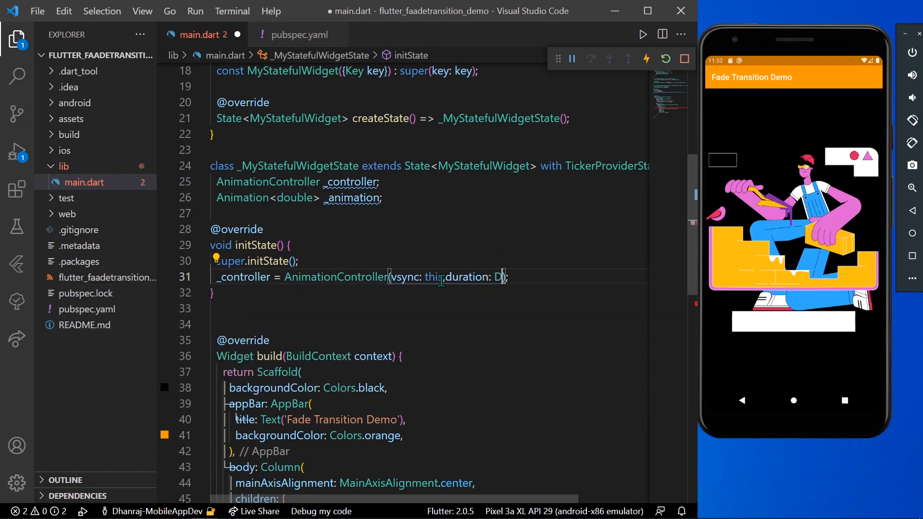
{"action": "type", "text": "uration(s)"}
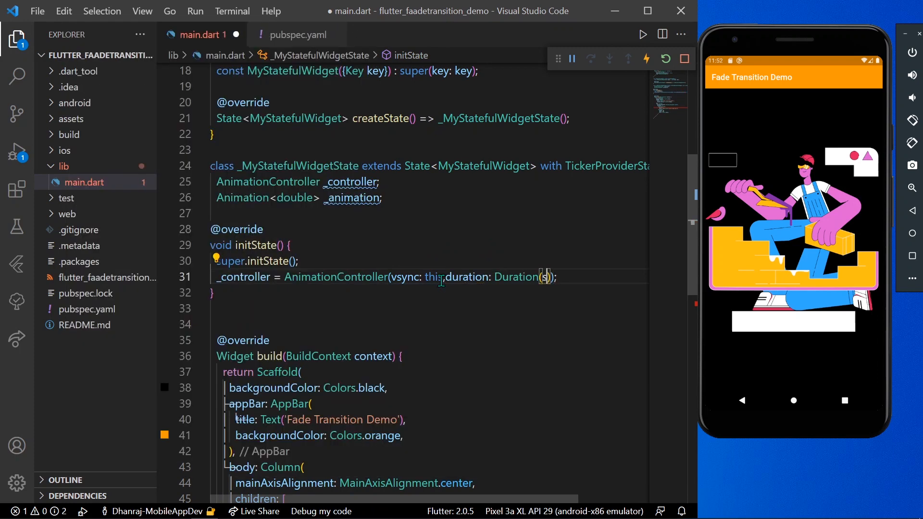
{"action": "type", "text": "seconds: 3"}
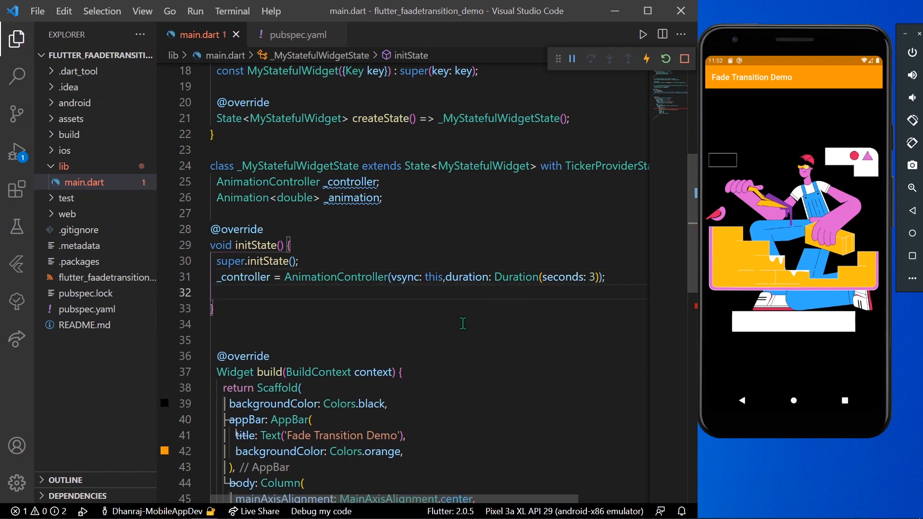
Assign _animation = CurvedAnimation(parent: _controller, curve: Curves.ease) and begin a new _controller line.
{"action": "scroll", "scroll_direction": "down", "scroll_amount": 3}
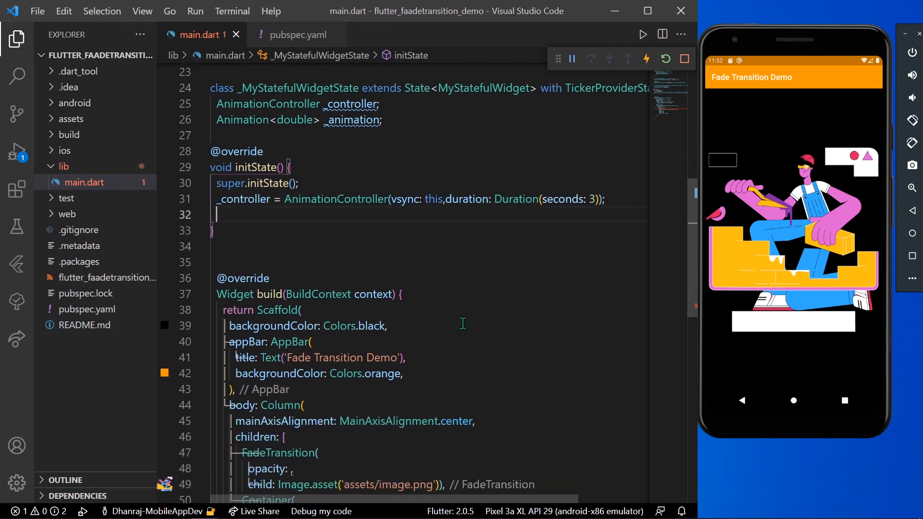
{"action": "type", "text": "_an"}
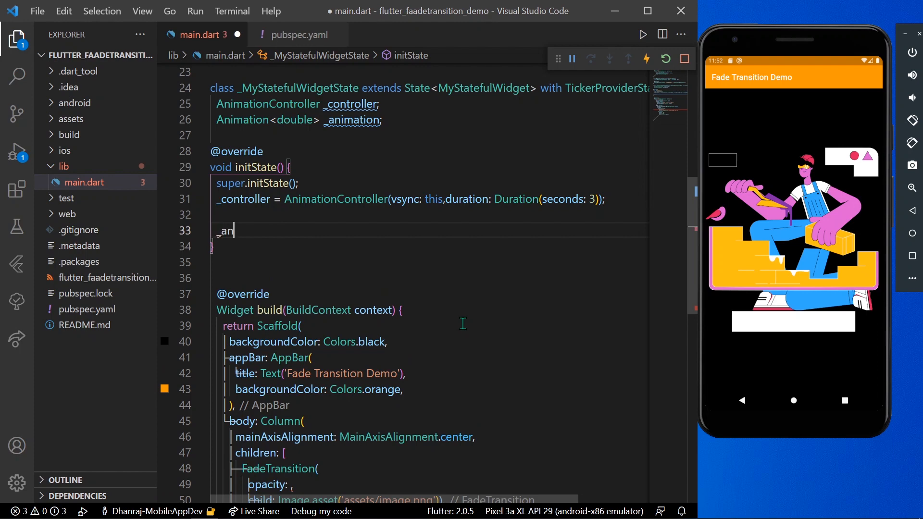
{"action": "type", "text": "imation ="}
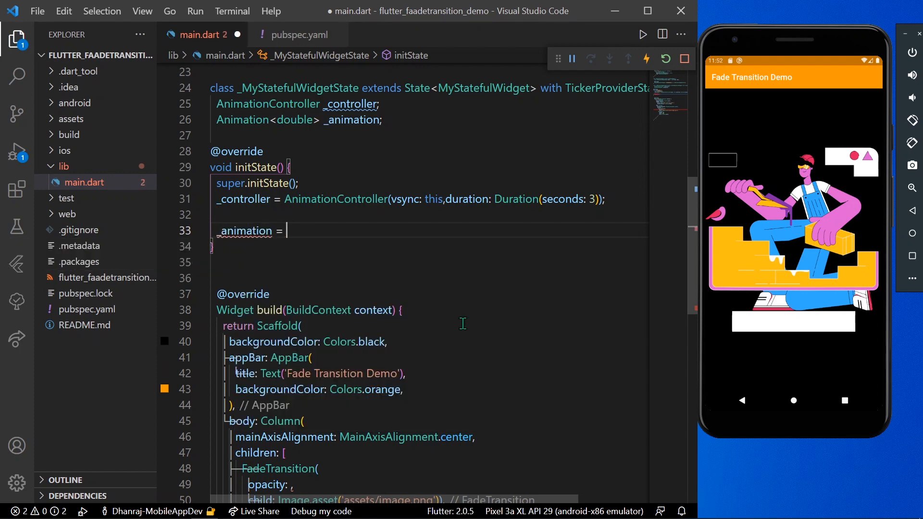
{"action": "type", "text": "CurvedAnimation(parent: parent, curve: curve"}
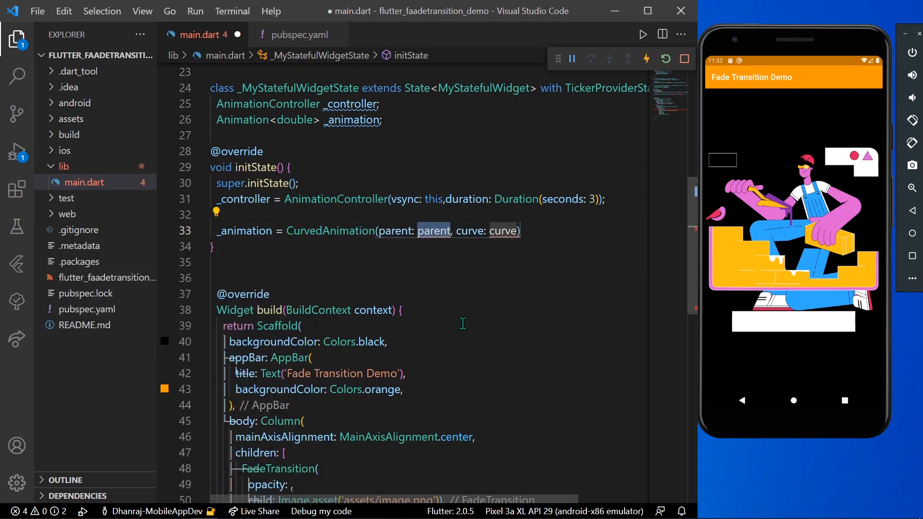
{"action": "type", "text": "_controller"}
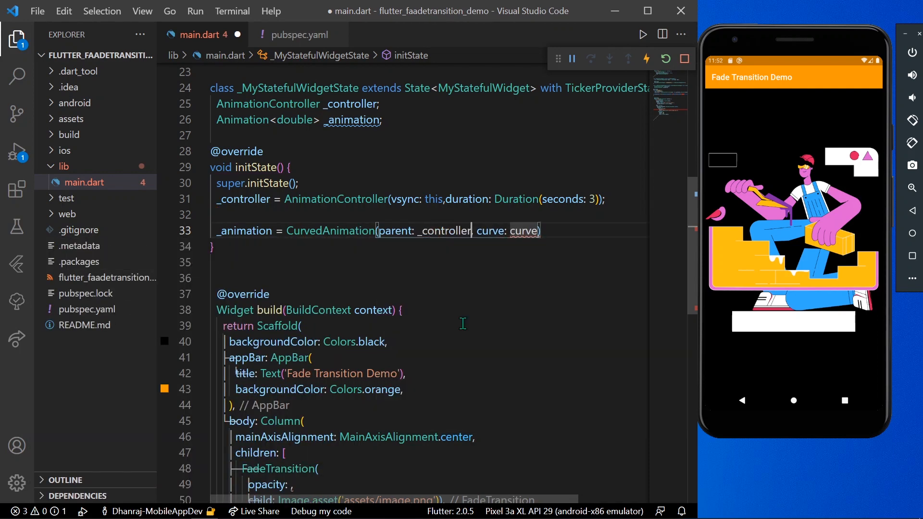
{"action": "key", "text": "Enter"}
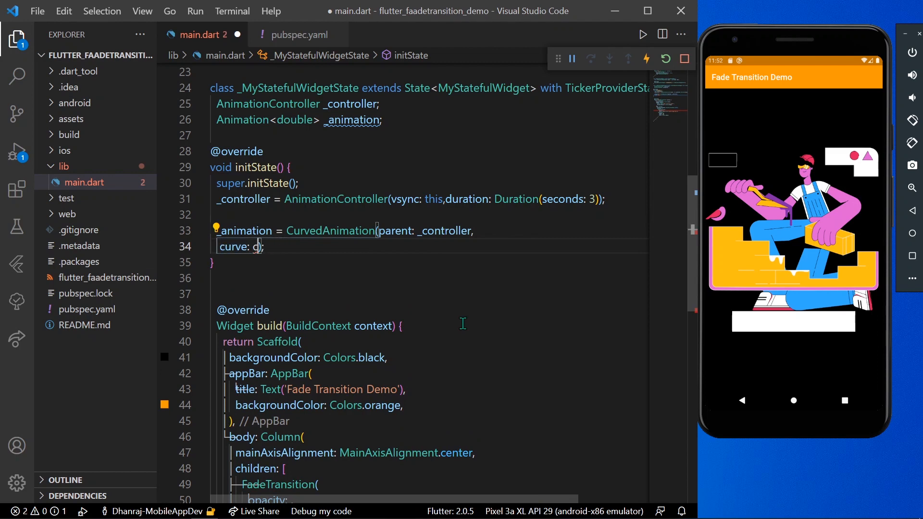
{"action": "type", "text": "c"}
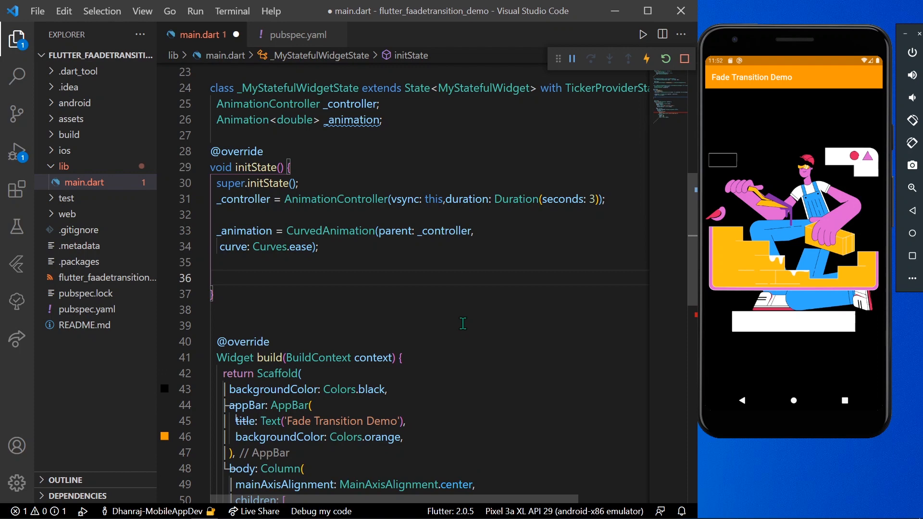
{"action": "type", "text": "_controller"}
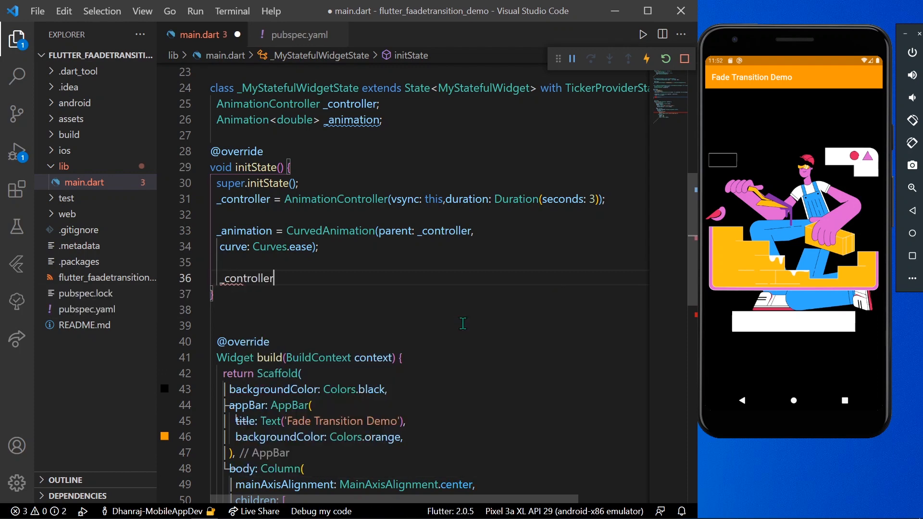
Finish the line as _controller.repeat(reverse: true) so the animation loops back and forth.
{"action": "type", "text": ".repeat()"}
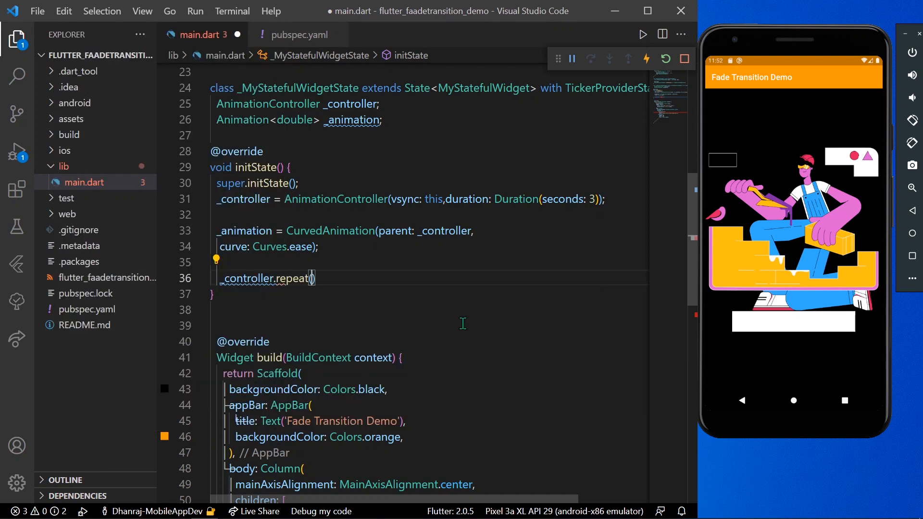
{"action": "type", "text": "reverse:"}
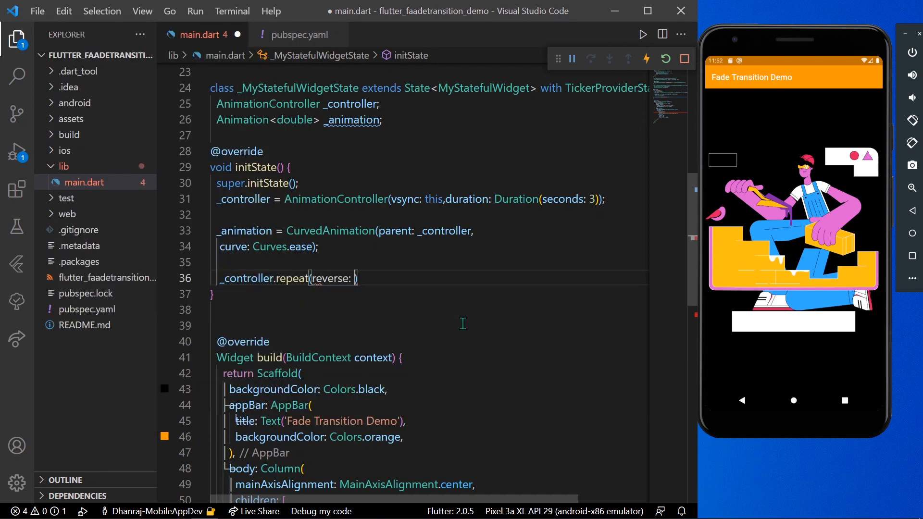
{"action": "type", "text": "=tr"}
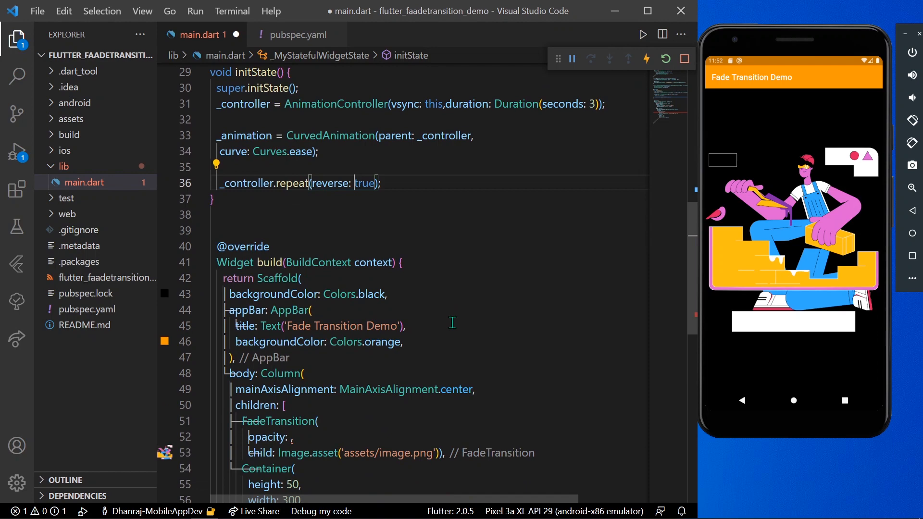
{"action": "scroll", "scroll_direction": "down", "scroll_amount": 3}
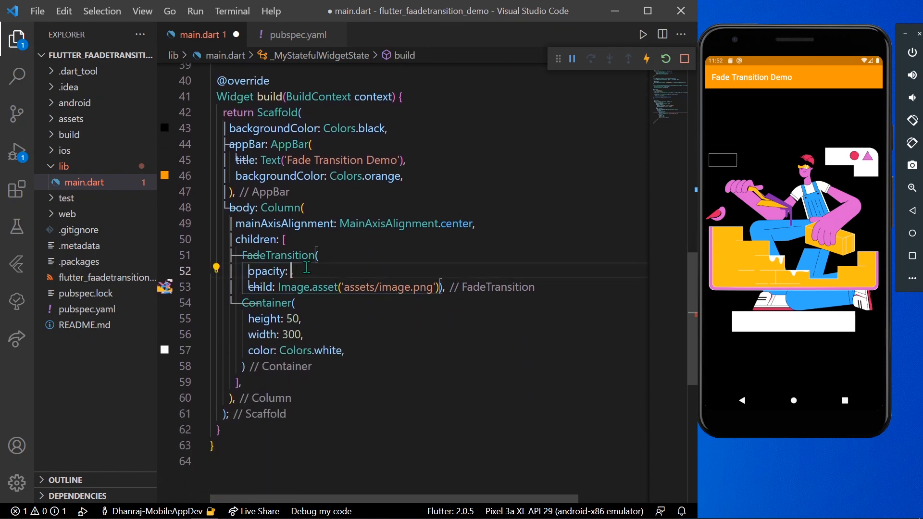
Set the image FadeTransition's opacity to _animation, save to hot reload, and review initState.
{"action": "type", "text": "_animation"}
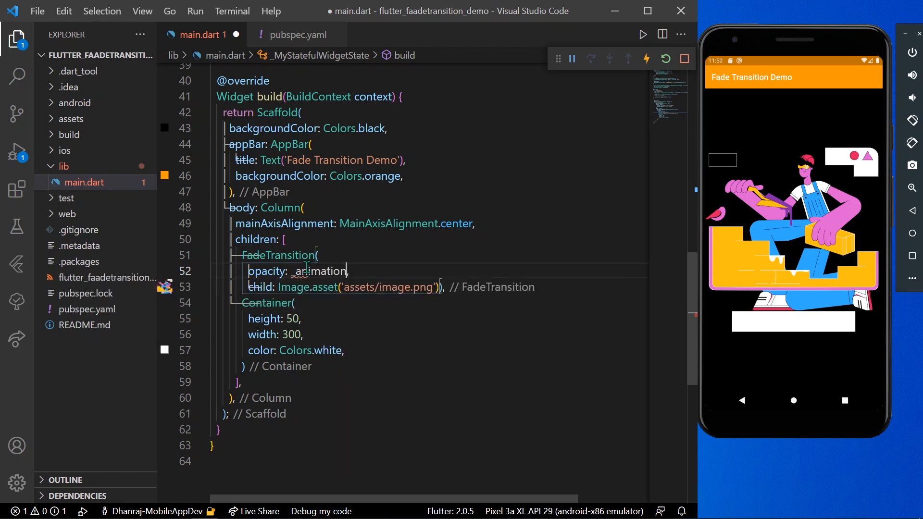
{"action": "key", "text": "ctrl+s"}
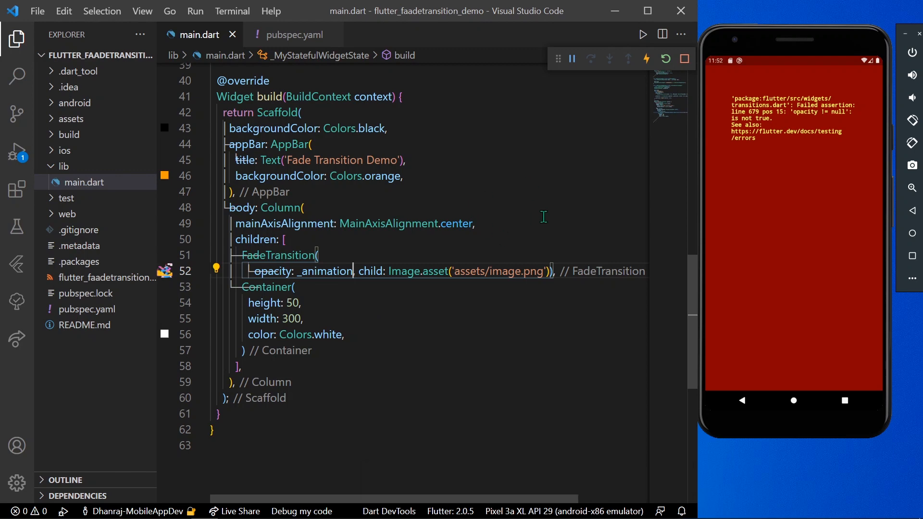
{"action": "scroll", "scroll_direction": "up", "scroll_amount": 3}
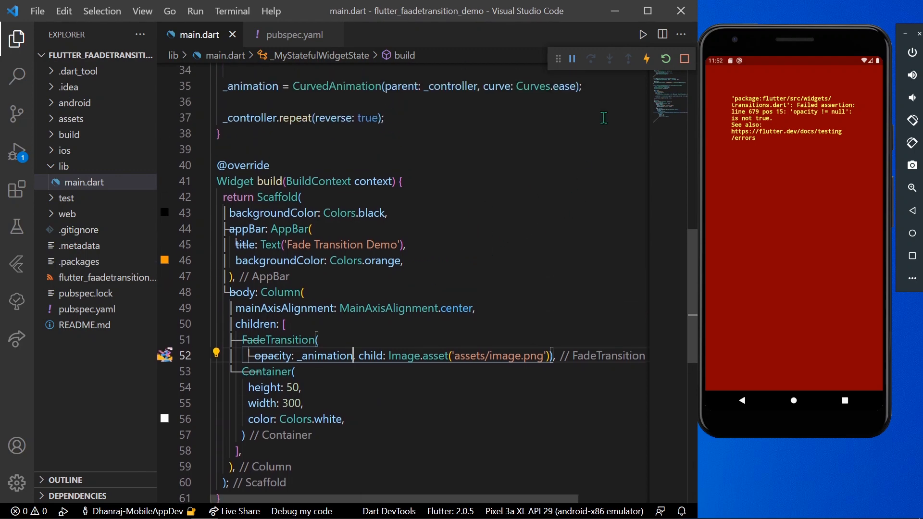
{"action": "left_click", "coordinate": [664, 59]}
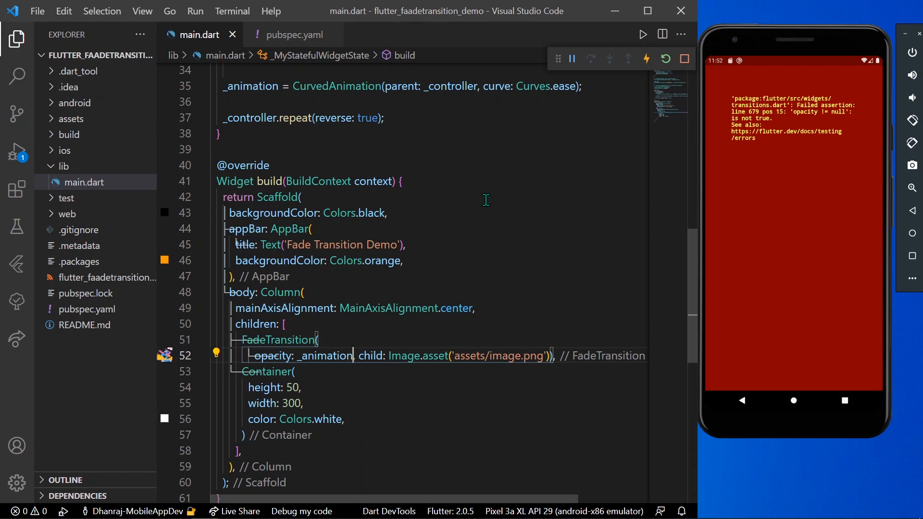
{"action": "scroll", "scroll_direction": "up", "scroll_amount": 3}
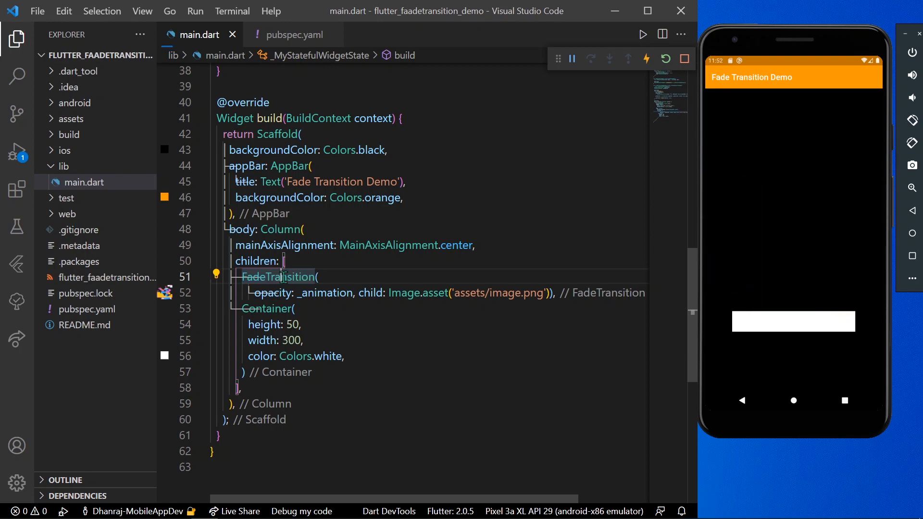
Remove the FadeTransition around the image, save, and wrap the whole Column in a FadeTransition instead.
{"action": "left_click", "coordinate": [221, 276]}
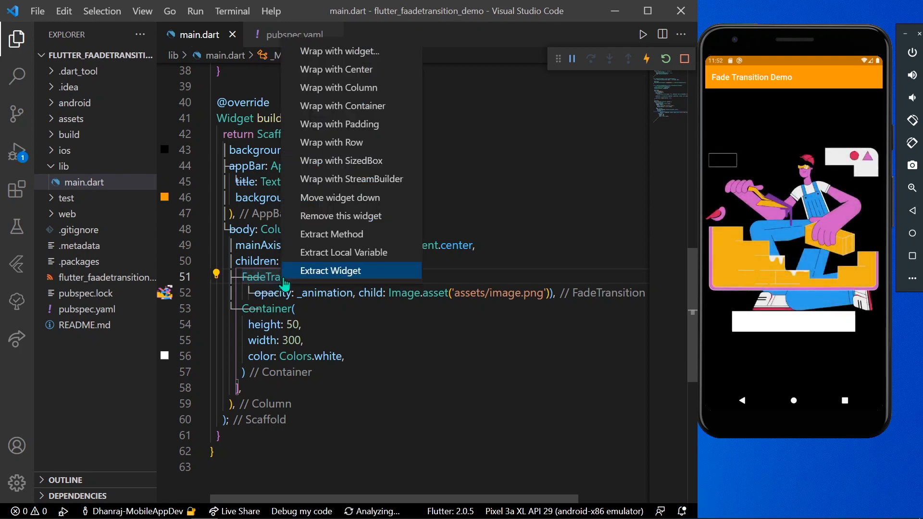
{"action": "mouse_move", "coordinate": [340, 217]}
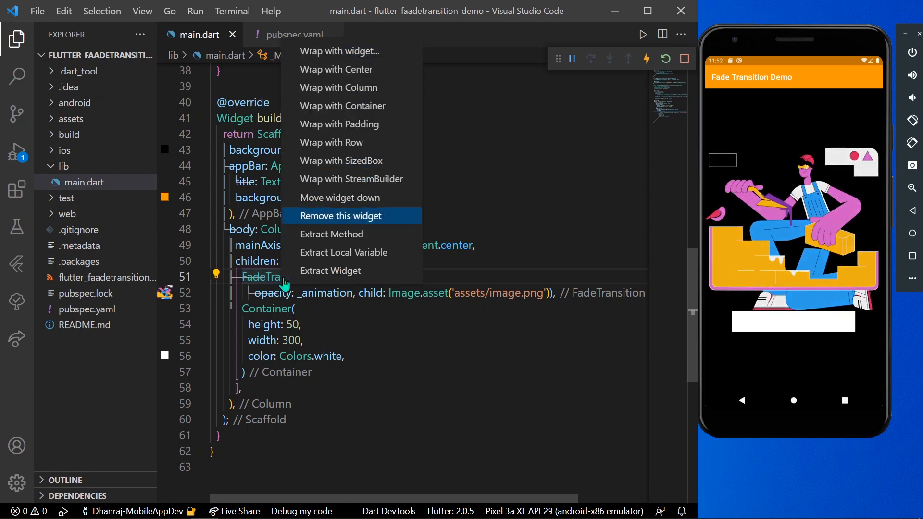
{"action": "left_click", "coordinate": [341, 215]}
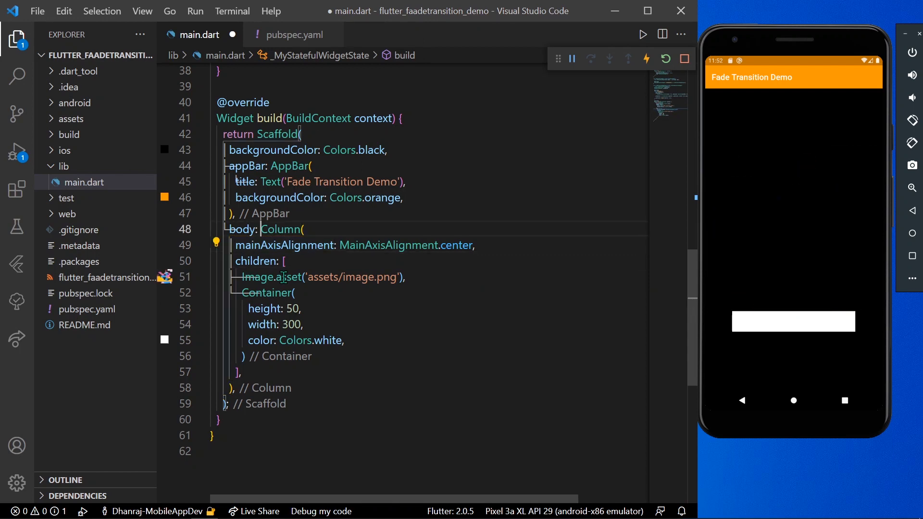
{"action": "key", "text": "ctrl+s"}
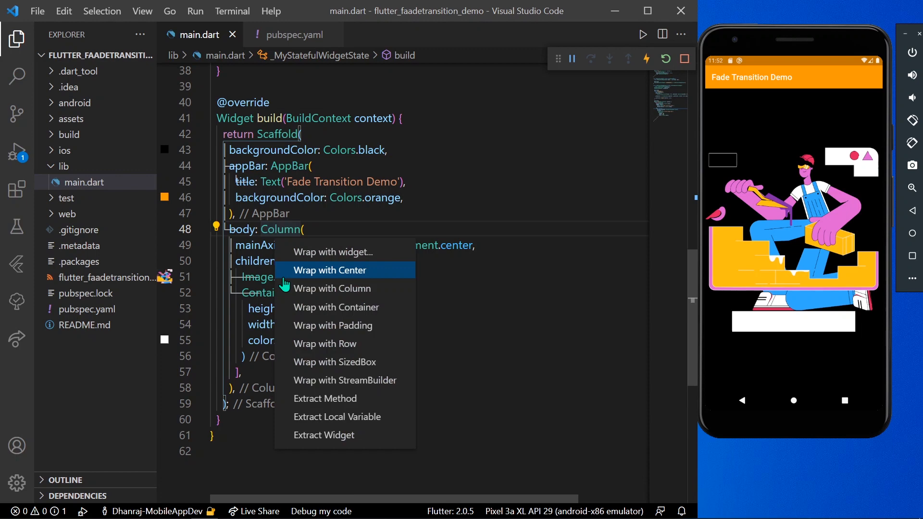
{"action": "left_click", "coordinate": [329, 270]}
{"action": "type", "text": "on"}
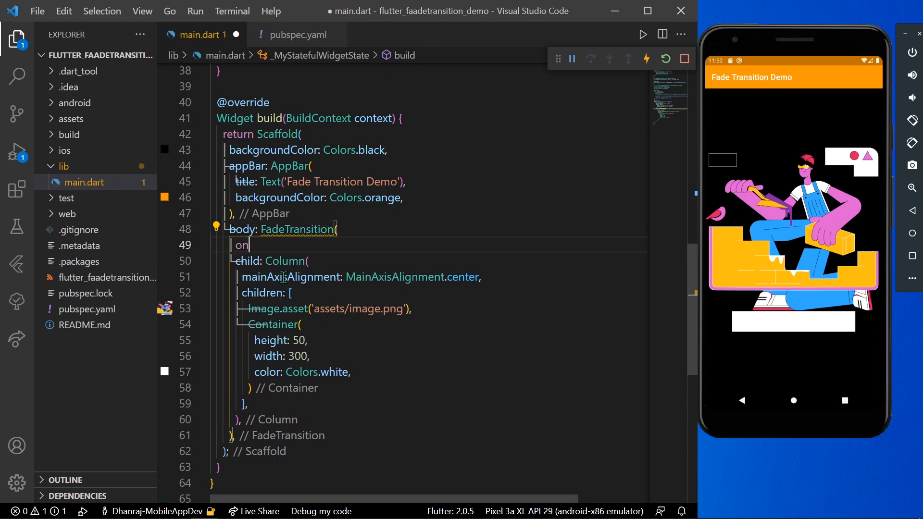
Set the Column FadeTransition's opacity to _animation and save so image and white bar fade together.
{"action": "type", "text": "pacity: ,"}
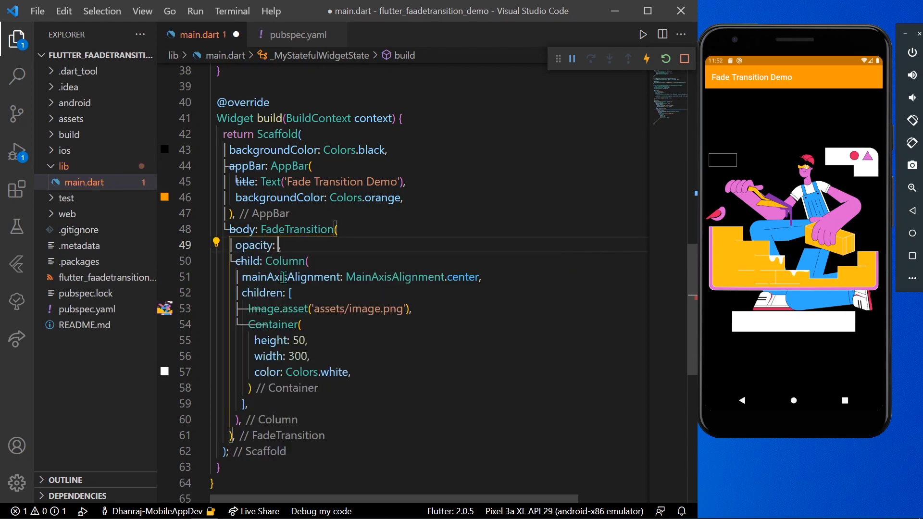
{"action": "type", "text": "_animation"}
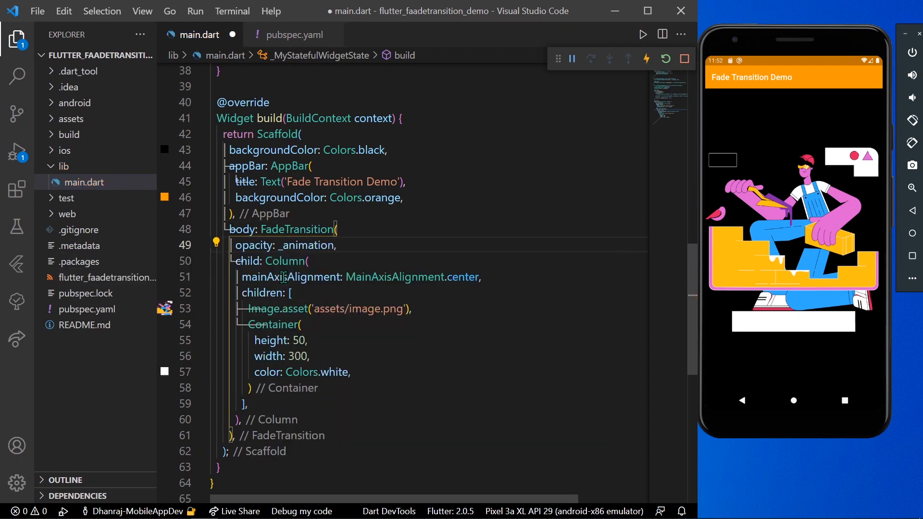
{"action": "key", "text": "ctrl+s"}
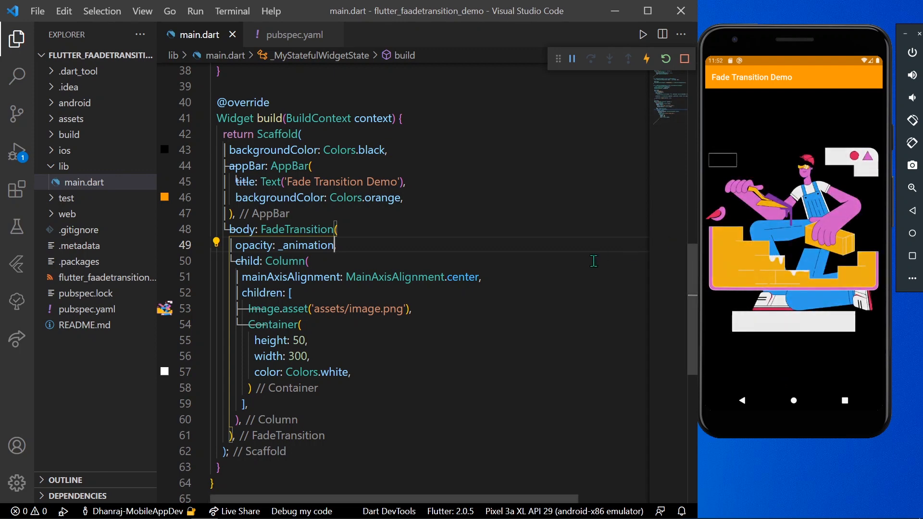
{"action": "scroll", "scroll_direction": "down", "scroll_amount": 3}
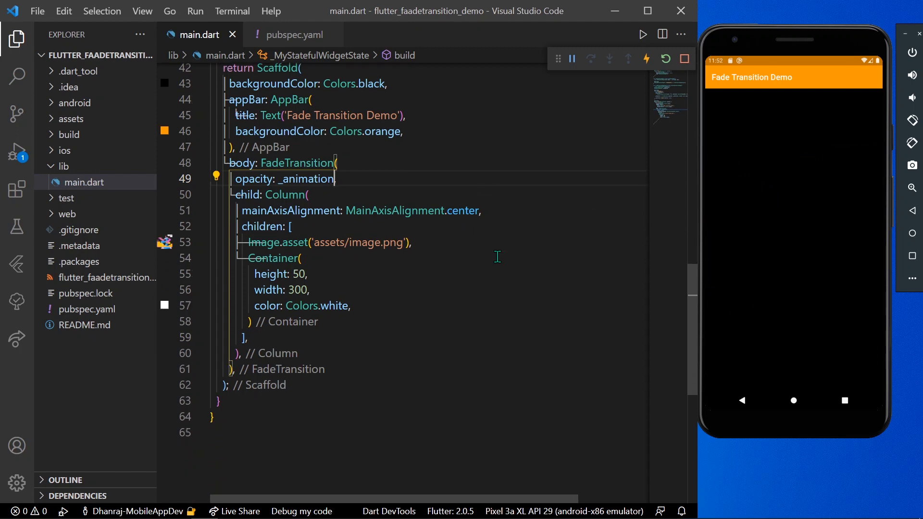
{"action": "scroll", "scroll_direction": "up", "scroll_amount": 3}
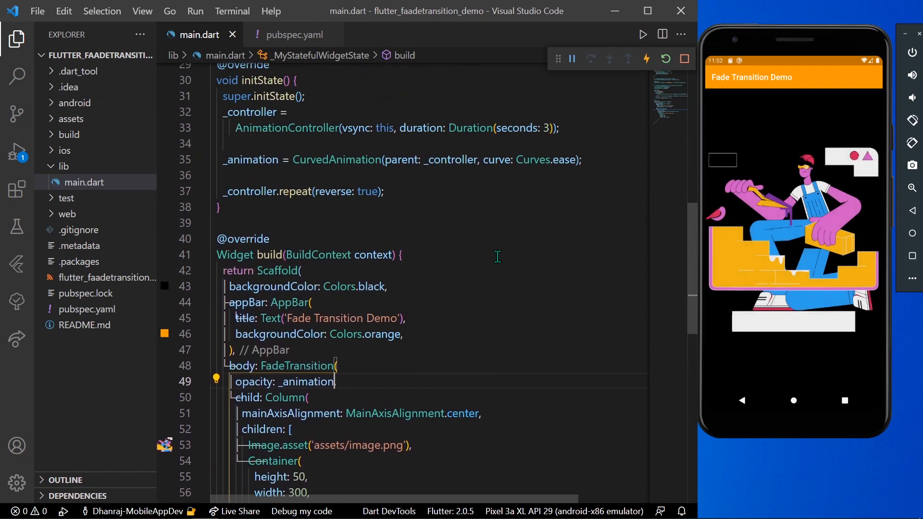
{"action": "scroll", "scroll_direction": "up", "scroll_amount": 3}
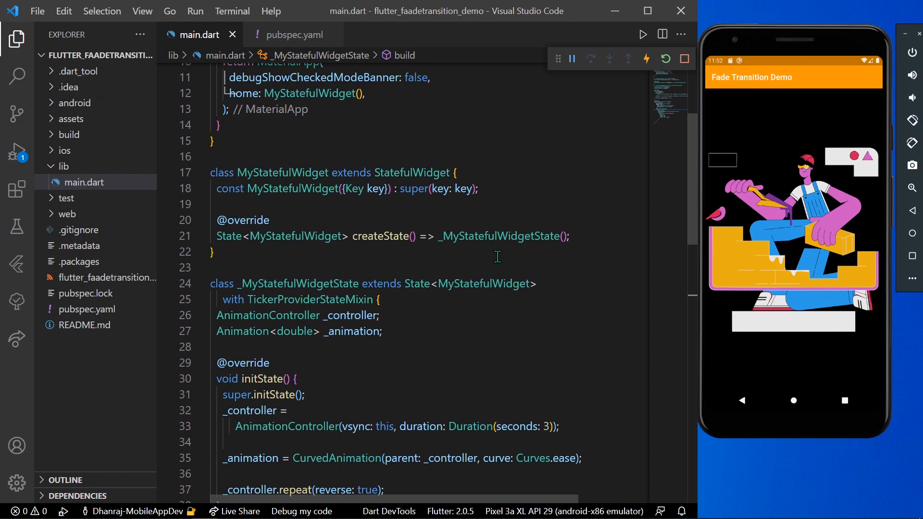